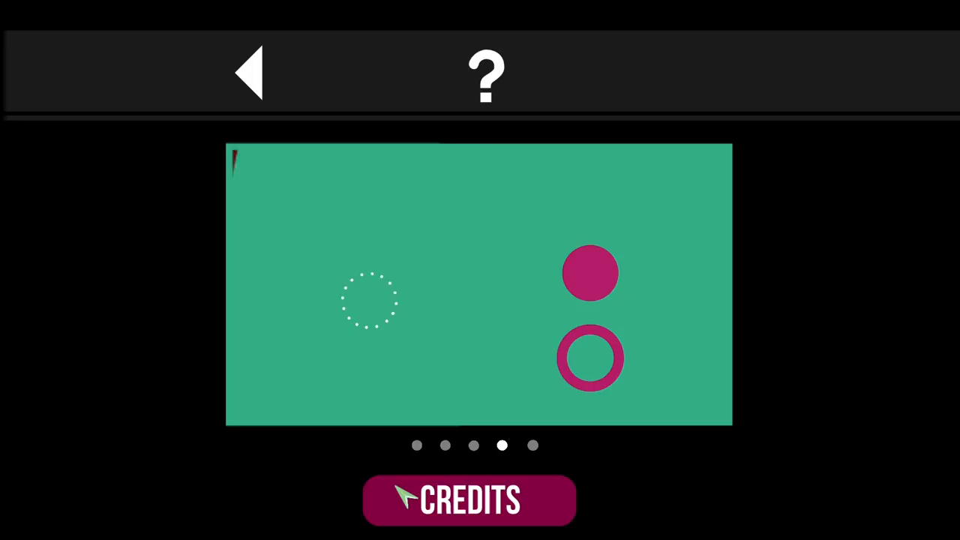
pyautogui.moveTo(165, 465)
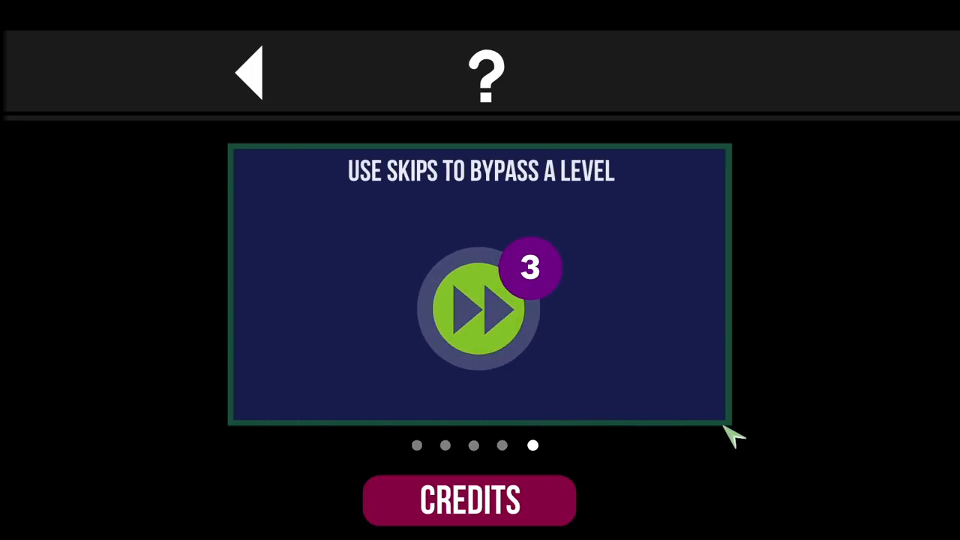
pyautogui.moveTo(503, 378)
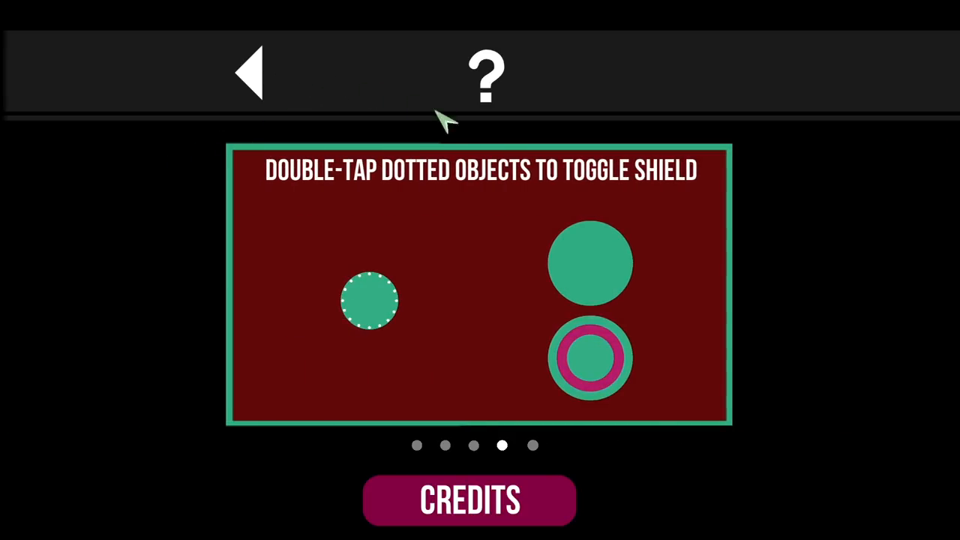
# Choose level pack 1 in Classic, scroll the Chapter 1 grid and launch level 1
pyautogui.click(249, 73)
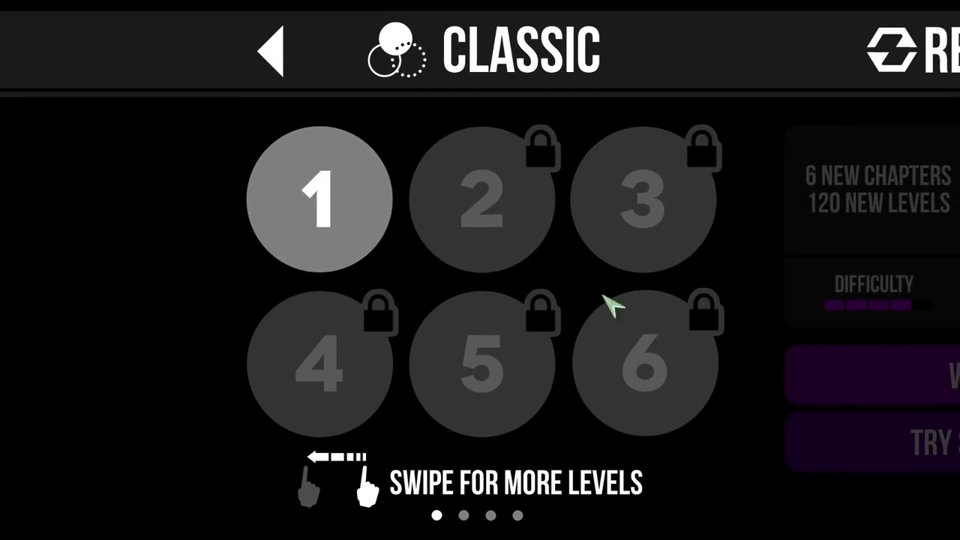
pyautogui.moveTo(657, 30)
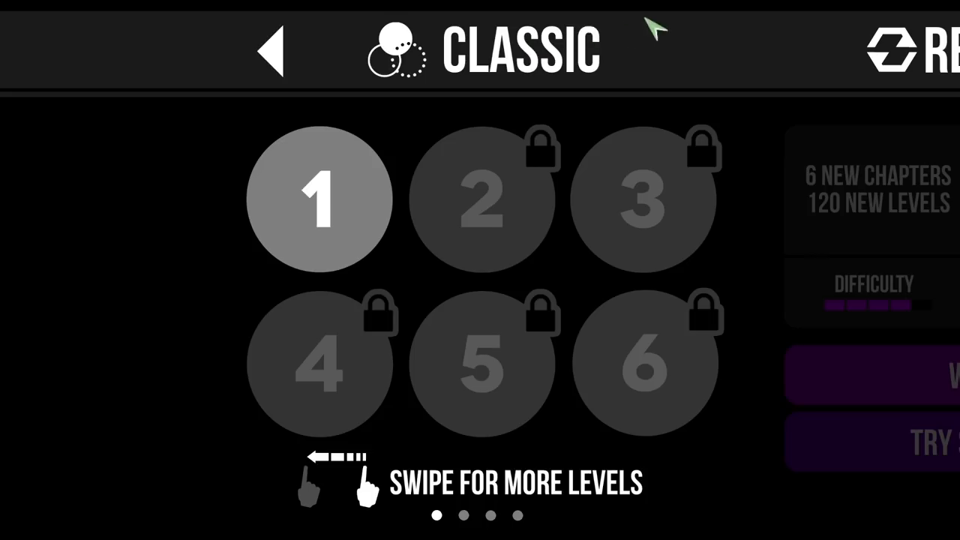
pyautogui.moveTo(217, 177)
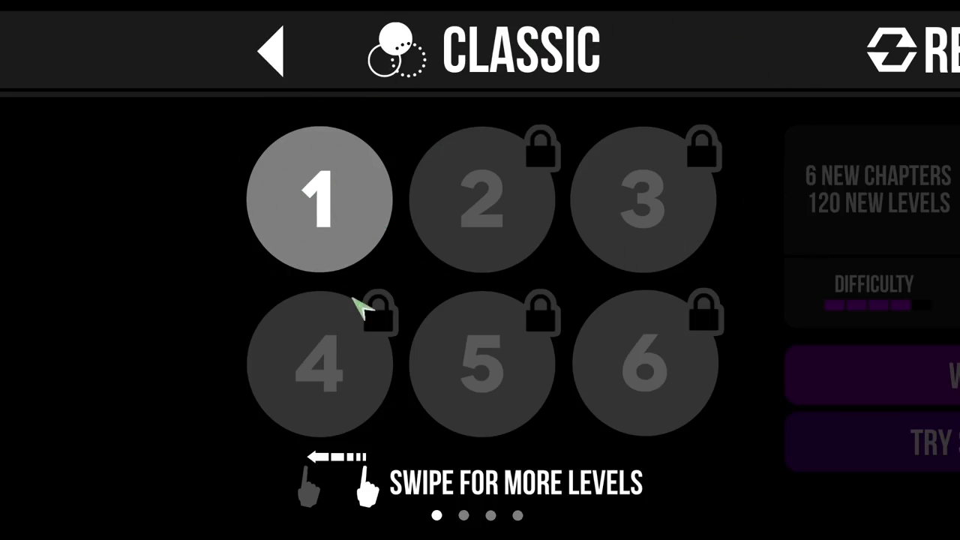
pyautogui.moveTo(353, 243)
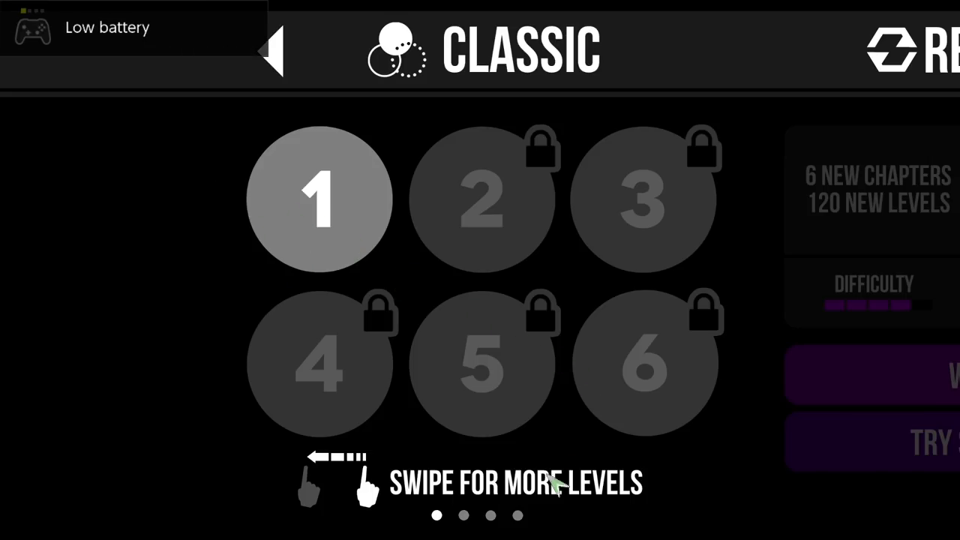
pyautogui.hscroll(-3)
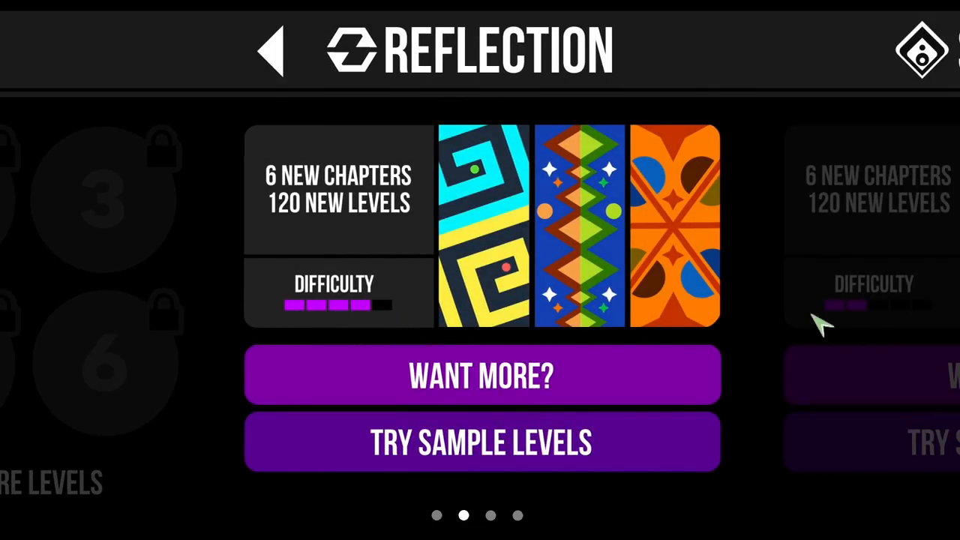
pyautogui.hscroll(-3)
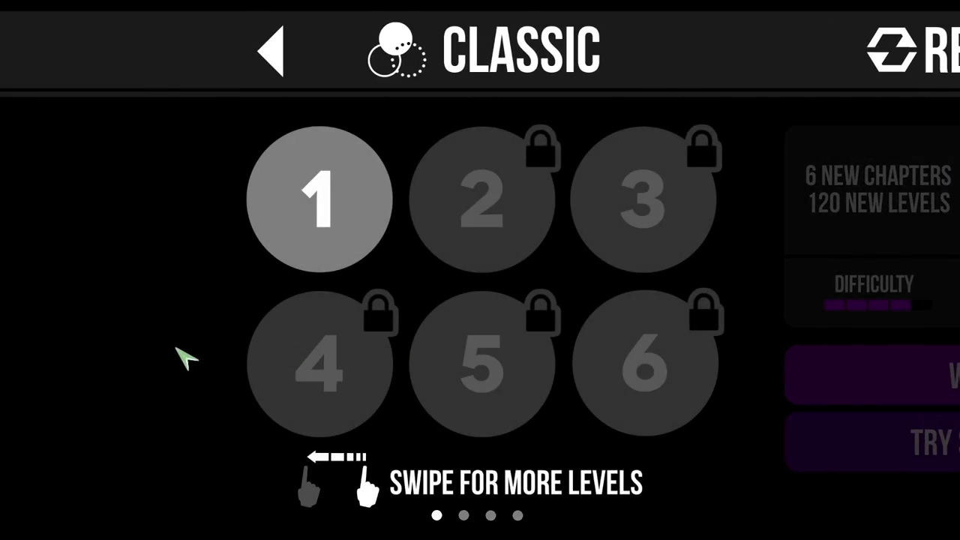
pyautogui.hscroll(-3)
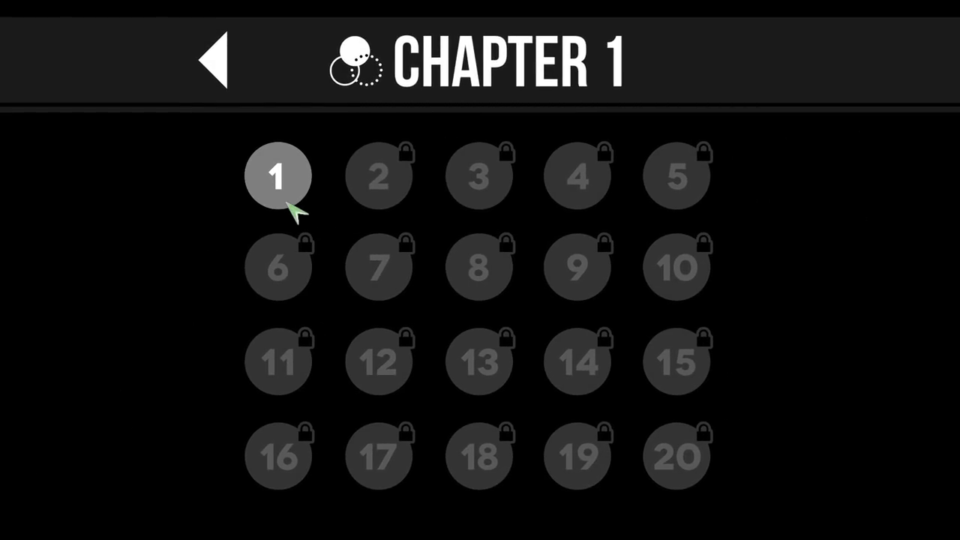
pyautogui.click(279, 174)
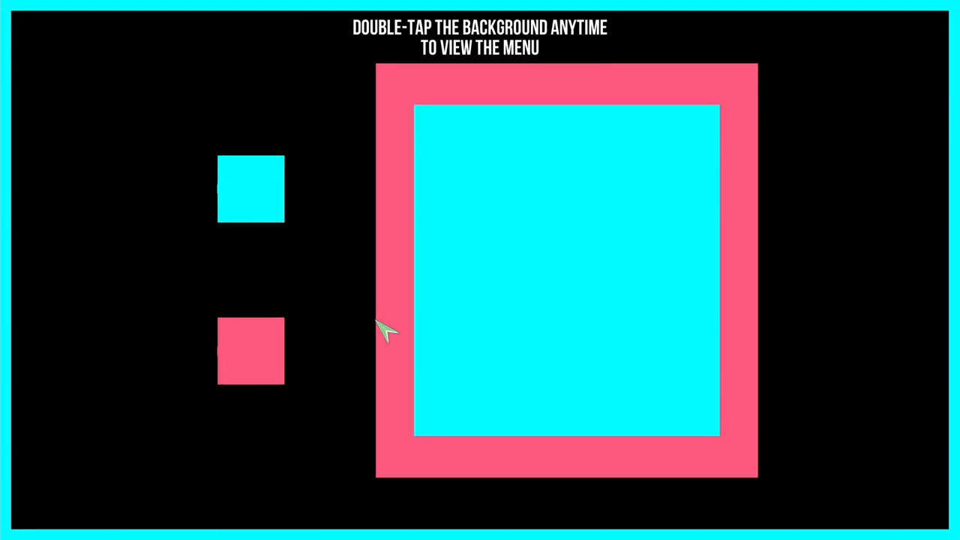
# Bring up the level's double-tap menu on the cyan and pink square layout
pyautogui.doubleClick(383, 333)
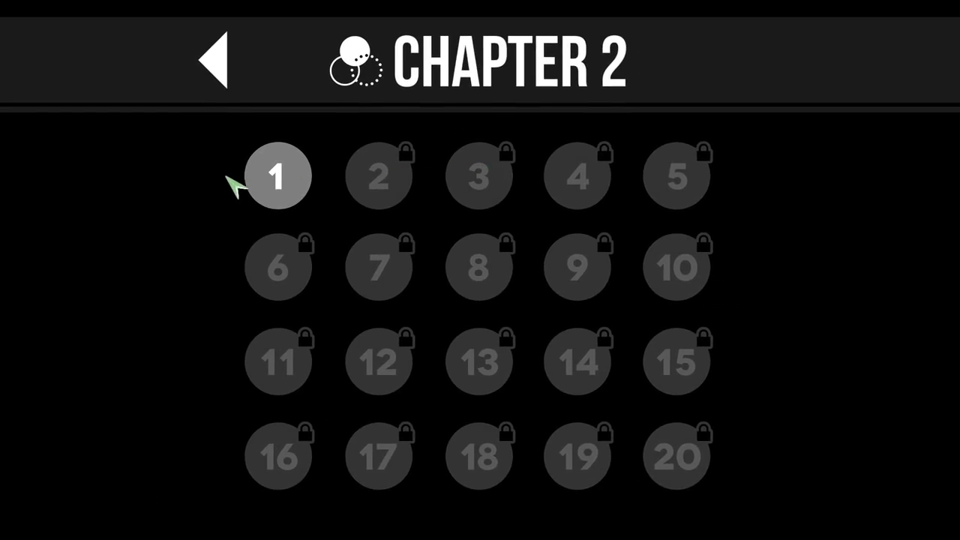
# Launch level 1 from the Chapter 2 level list
pyautogui.click(279, 174)
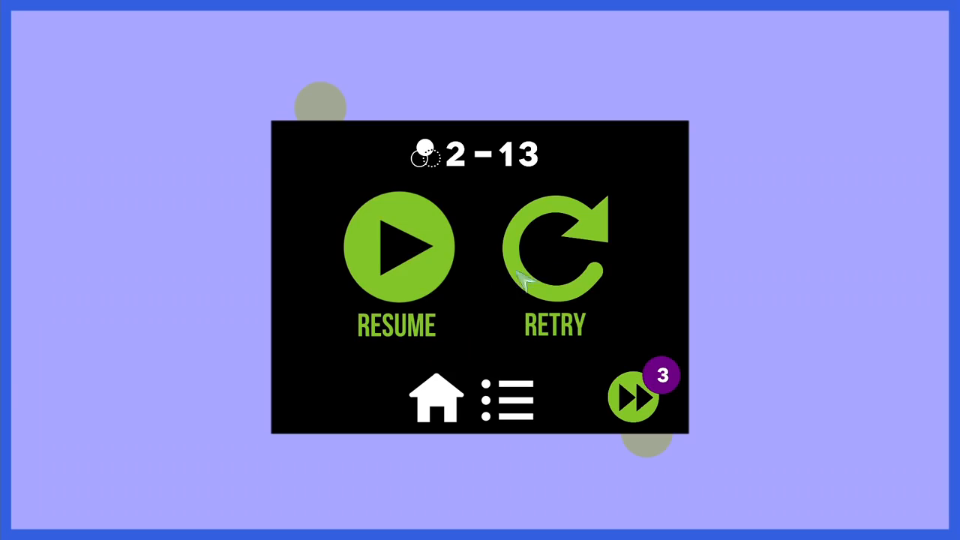
pyautogui.click(396, 247)
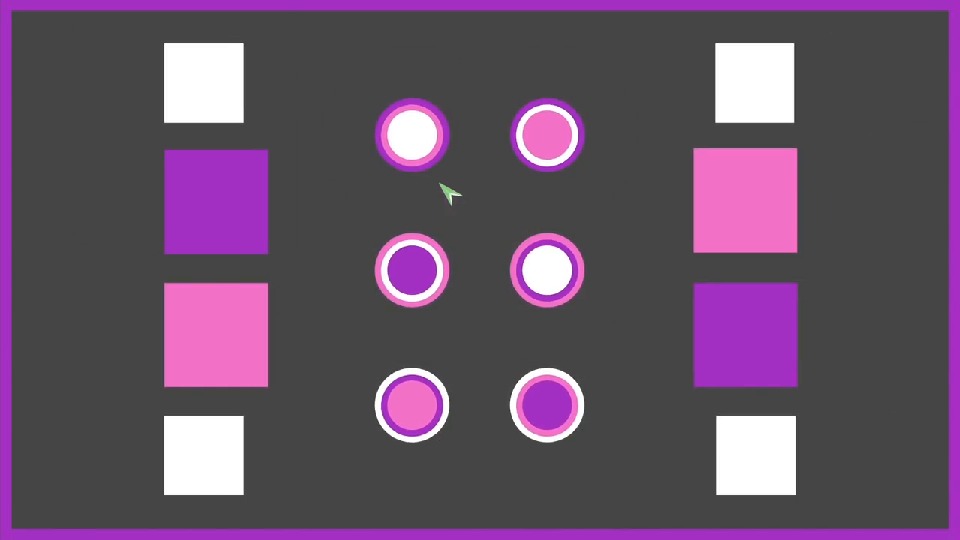
pyautogui.moveTo(453, 318)
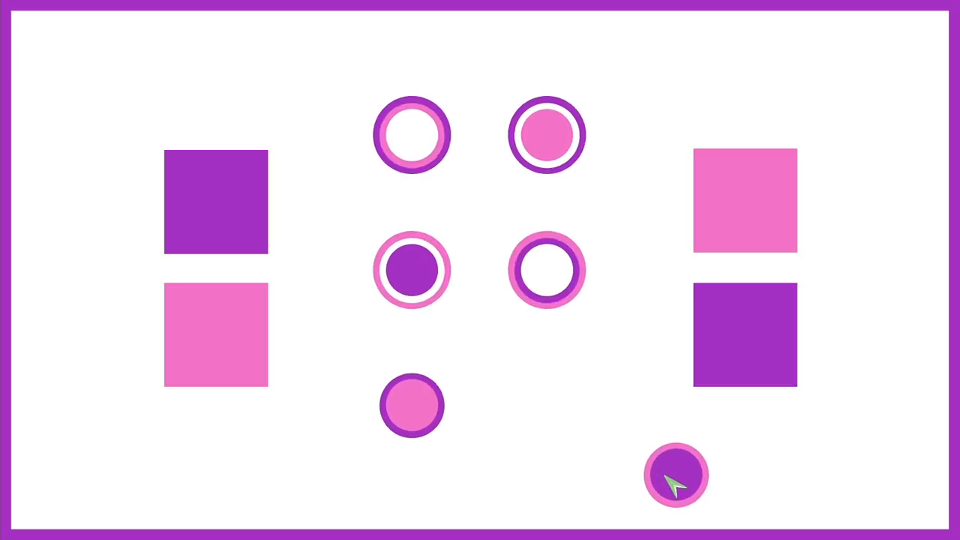
pyautogui.moveTo(878, 438)
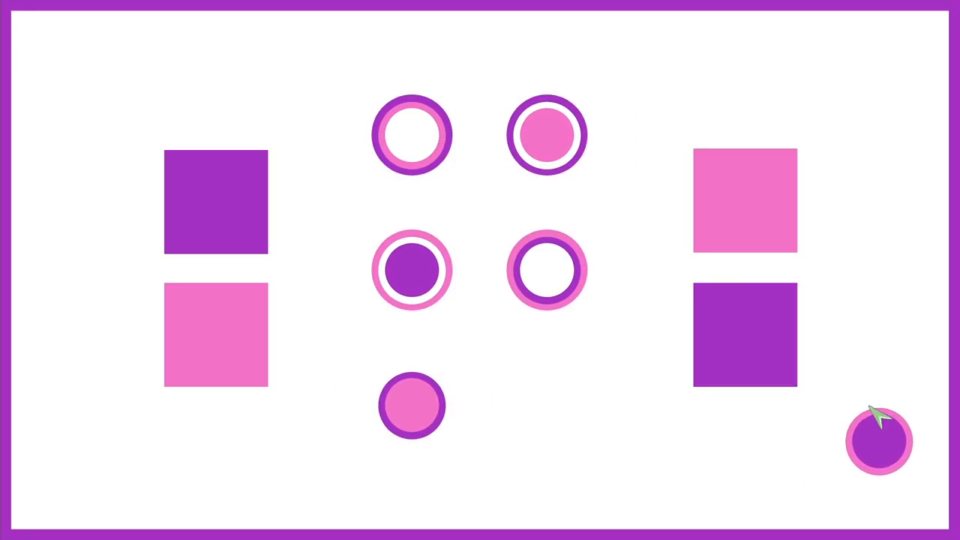